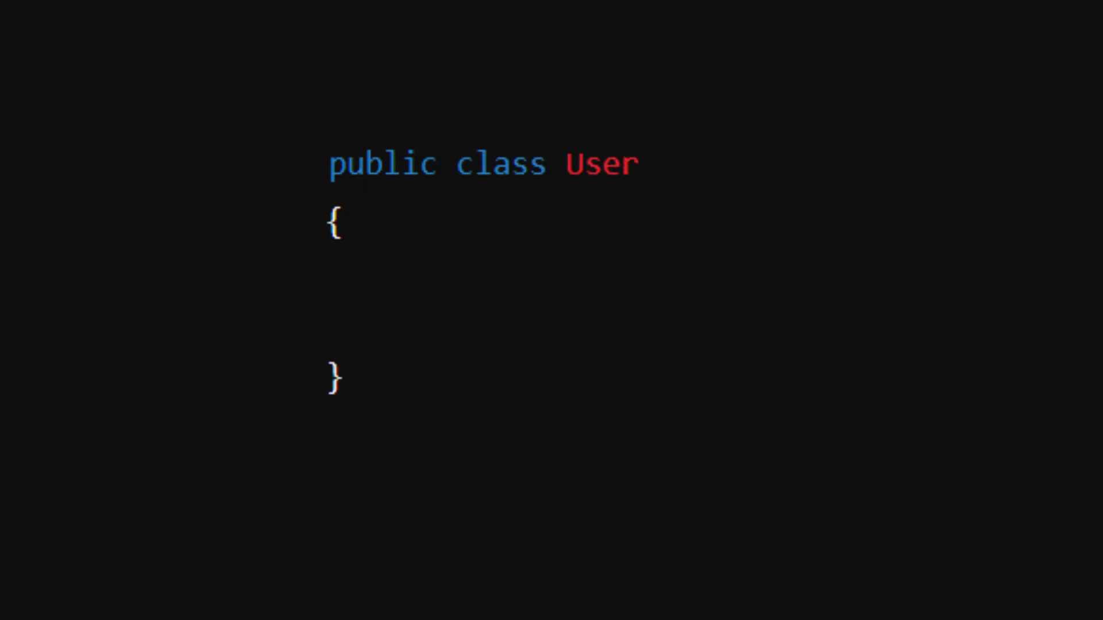
- Begin a public property declaration inside the User class braces
text(public UserValidator()
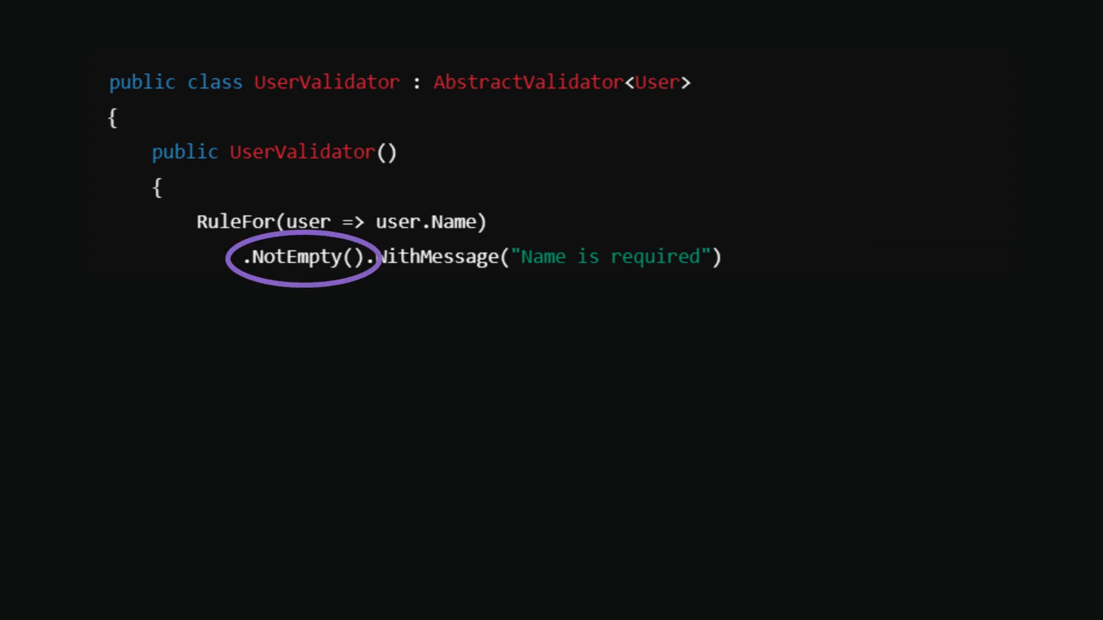
- Add MaximumLength(50) to the Name rule with message "Name cannot exceed 50 characters"
text(.MaximumLength(50).WithMessage("Name cannot exceed 50 characters");)
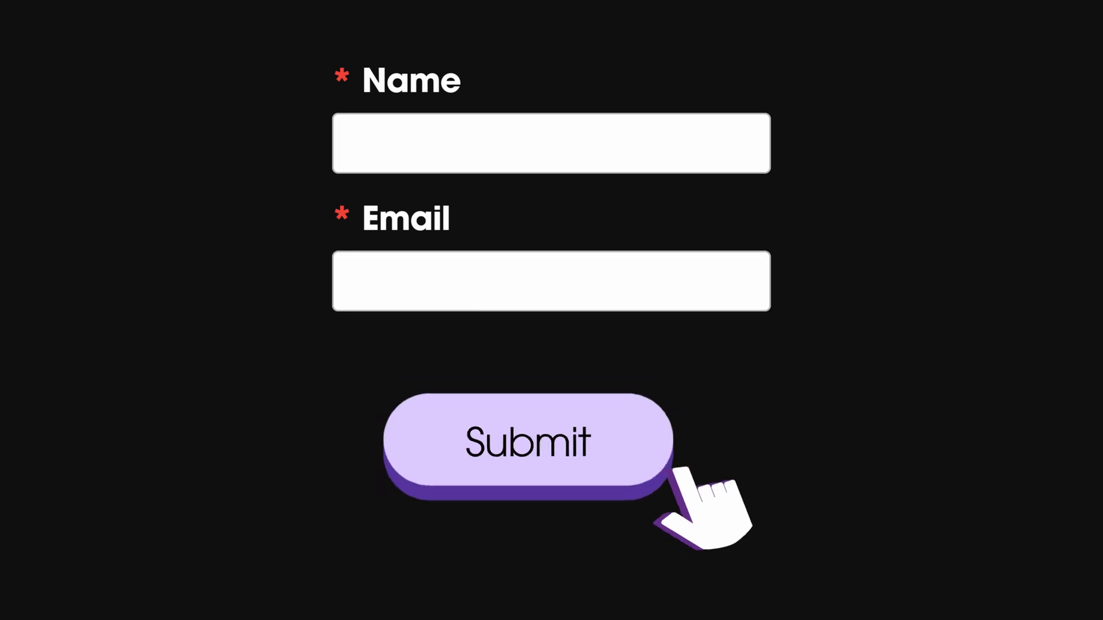
- Submit the empty form, toggle developer tools, then resubmit to show required-field errors
click(529, 442)
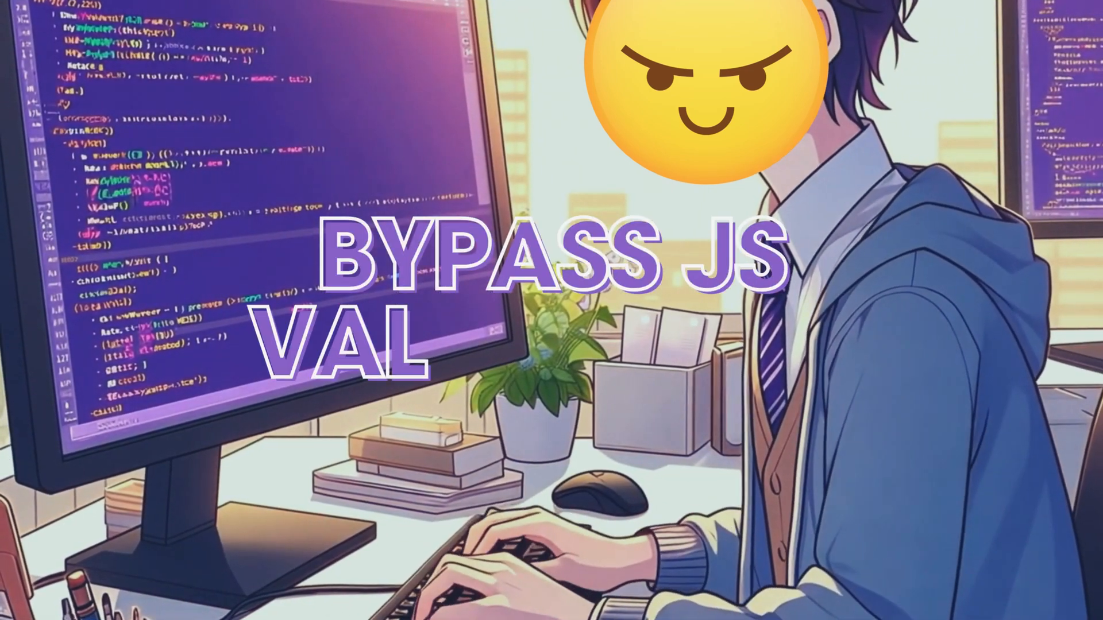
key(f12)
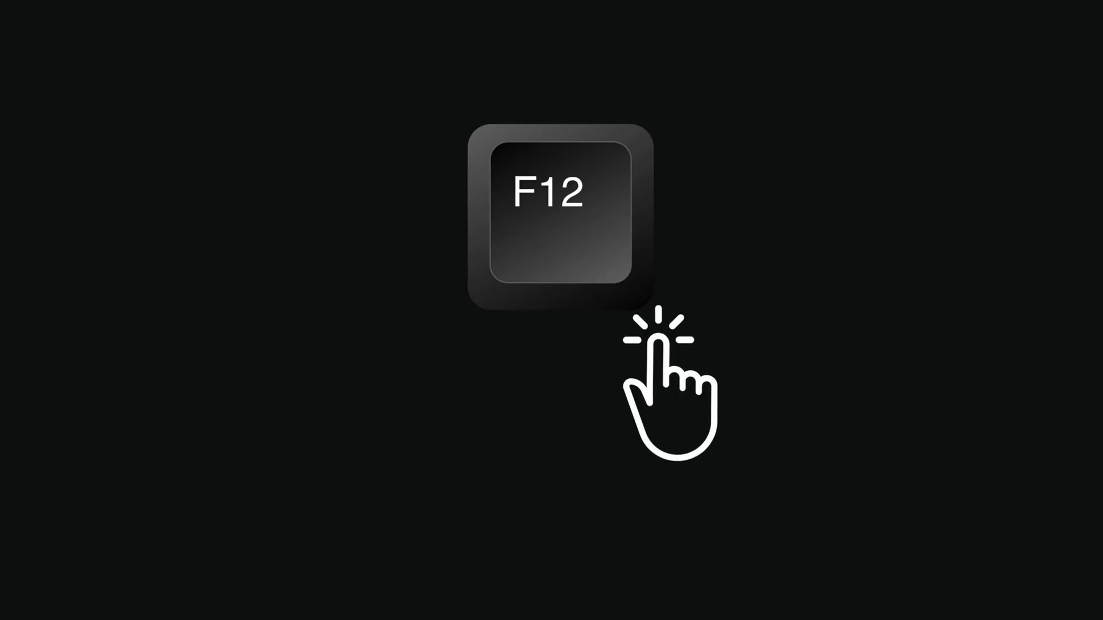
key(f12)
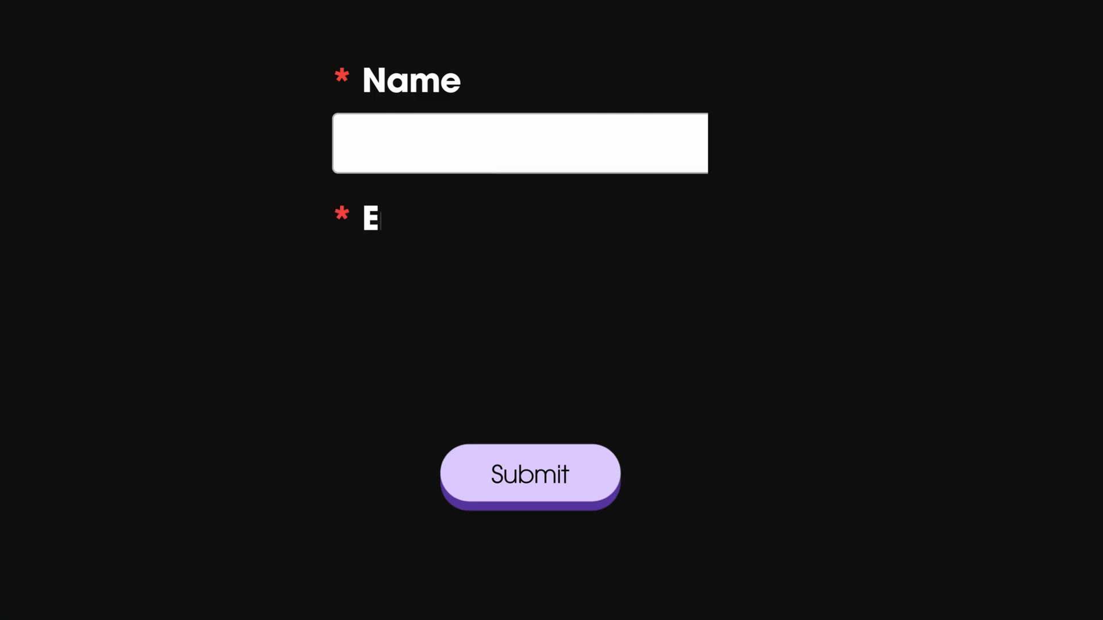
click(529, 473)
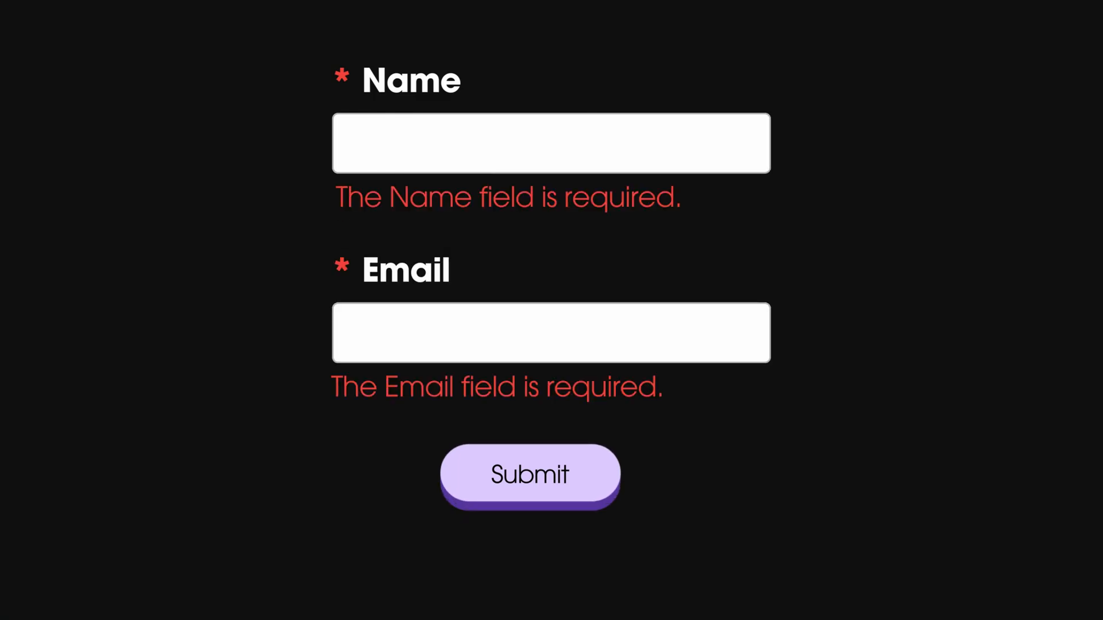